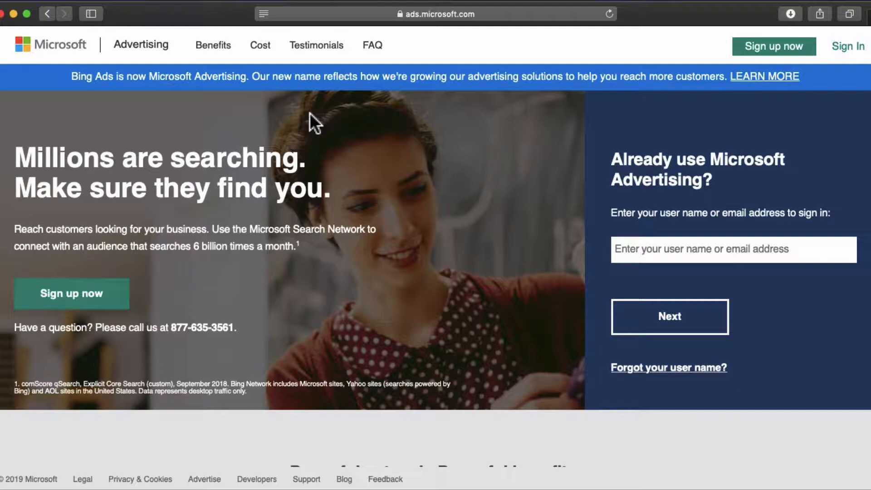
- Sign in and open Conversion Tracking > Conversion goals, scrolling to the two paused goals
left_click(732, 249)
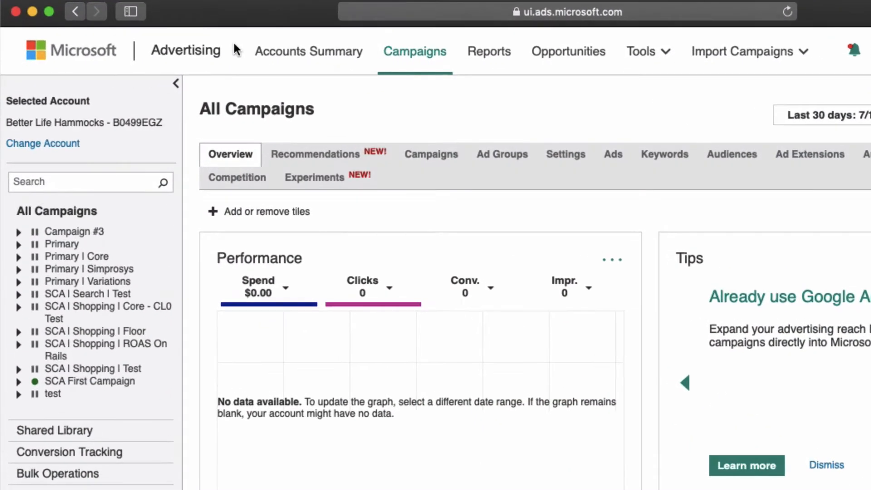
mouse_move(193, 201)
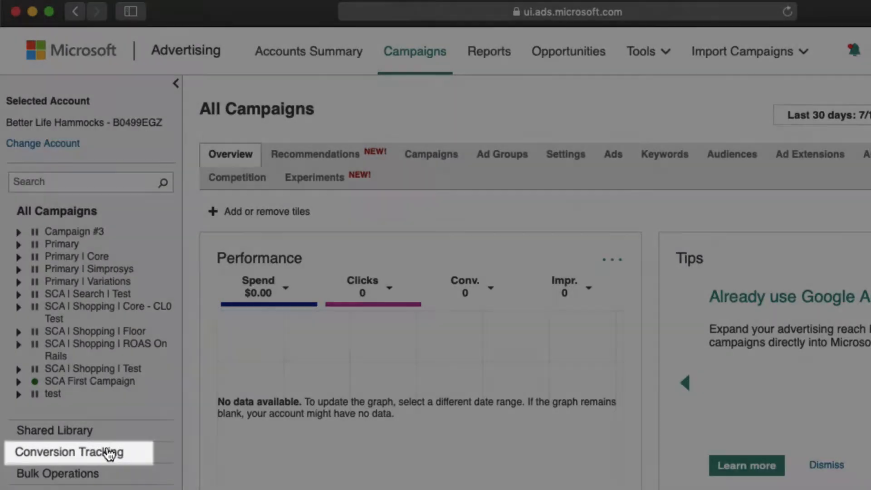
left_click(74, 452)
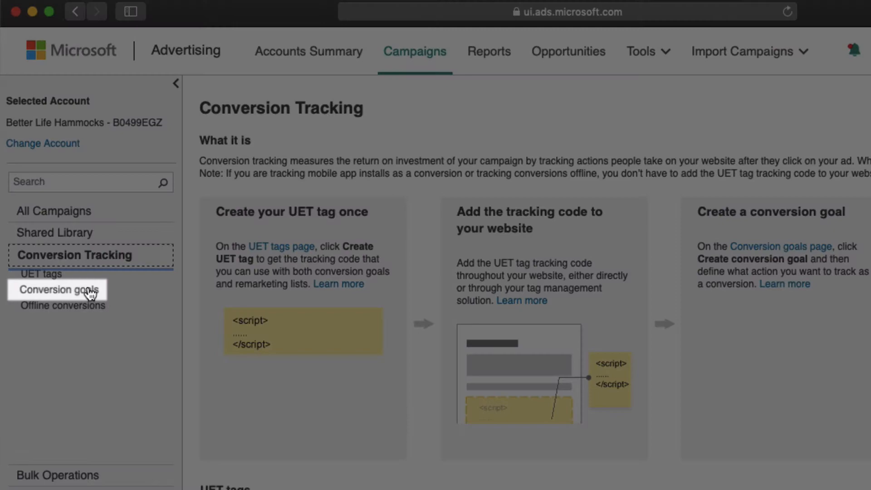
left_click(58, 290)
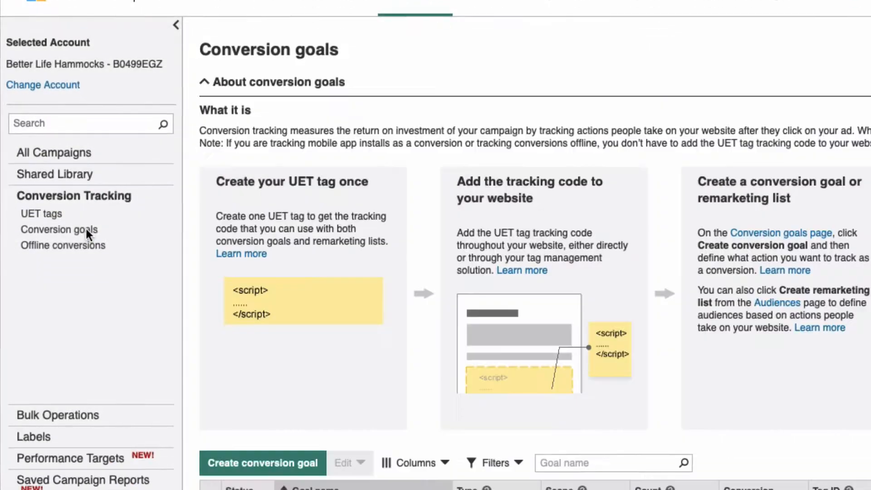
scroll("down", 3)
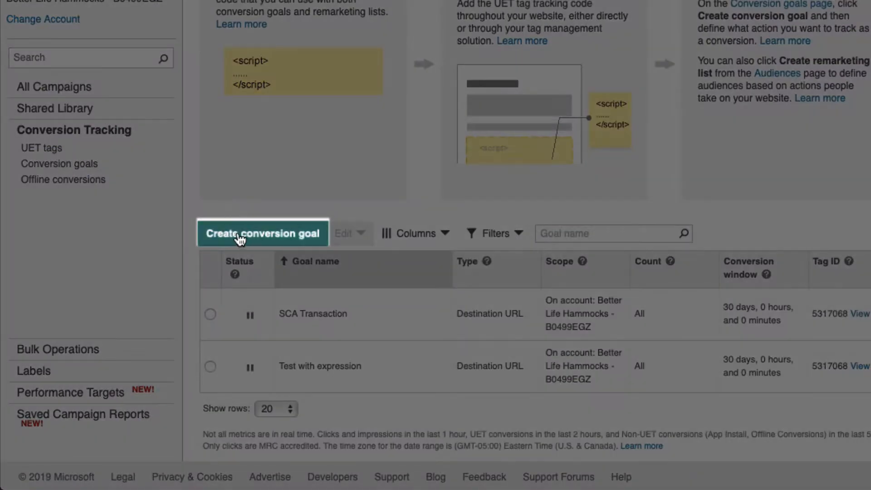
- Create a Destination URL conversion goal named 'SCA Conversion Goal' and continue to details
left_click(262, 233)
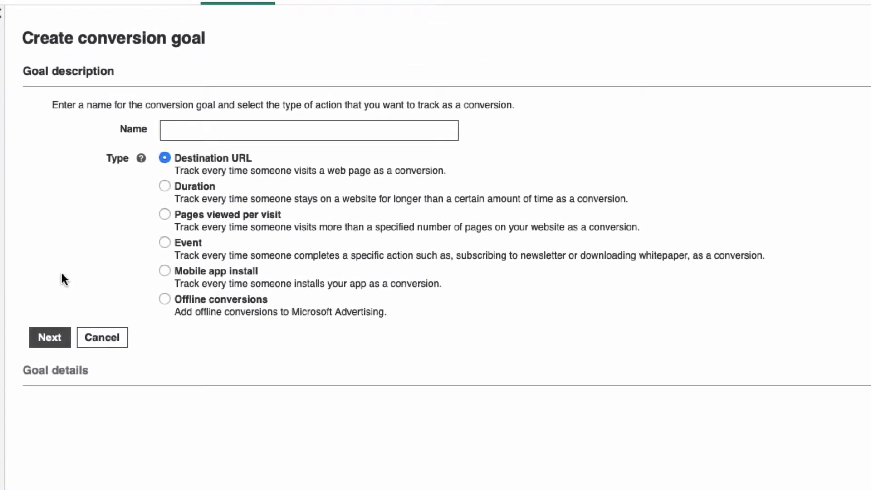
type("SCA Conversion G")
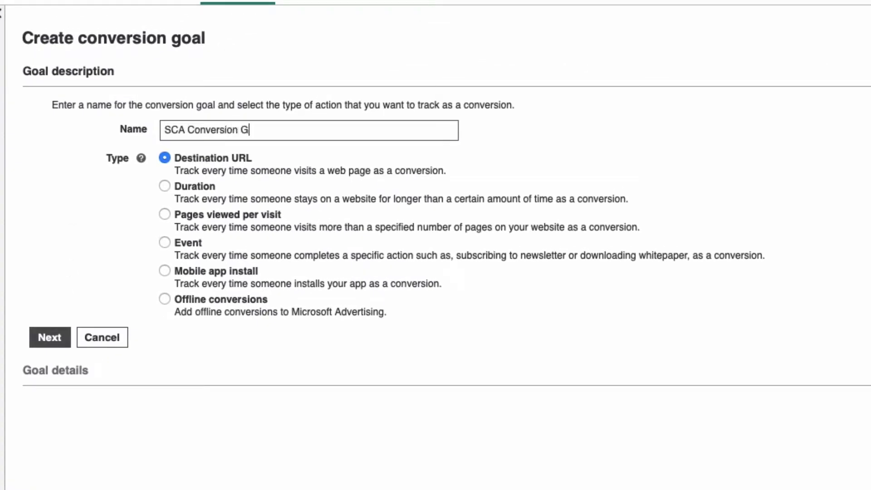
type("oal")
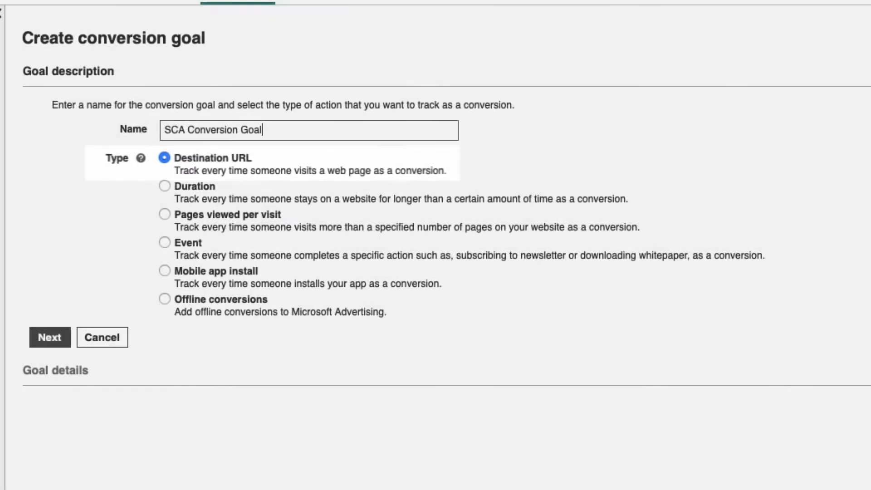
left_click(50, 337)
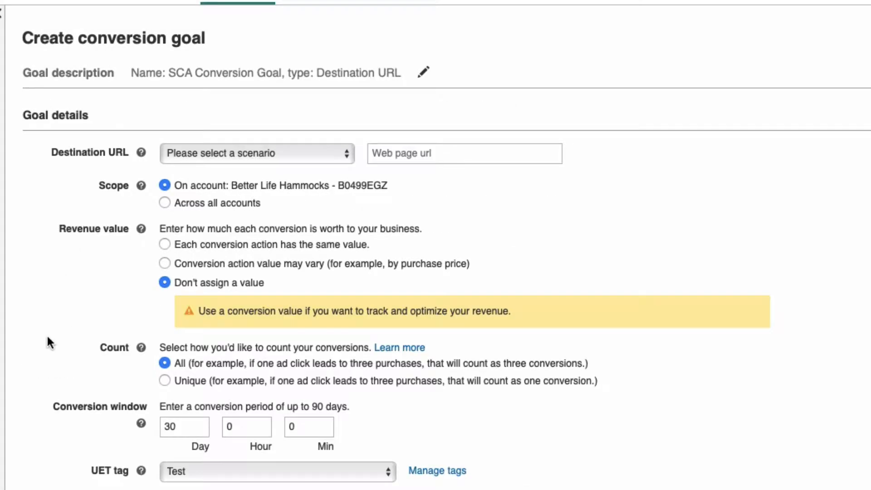
- Set the Destination URL rule to Contains 'thank_you'
left_click(255, 153)
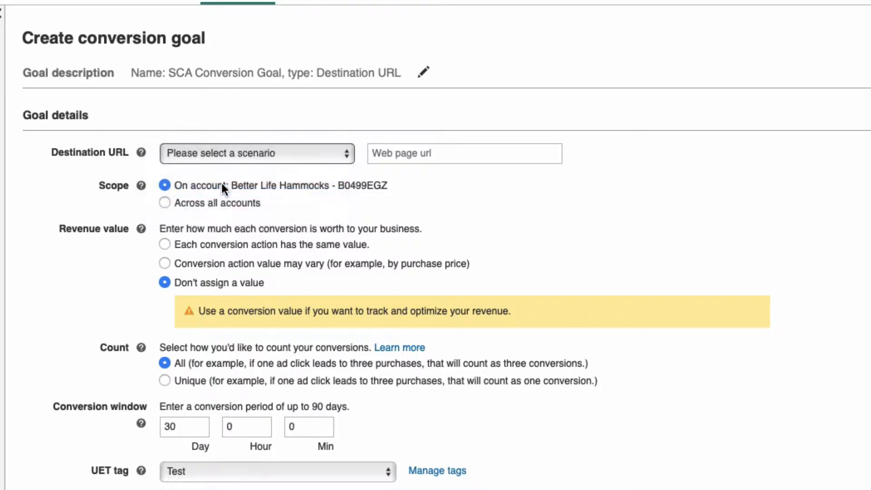
type("tha")
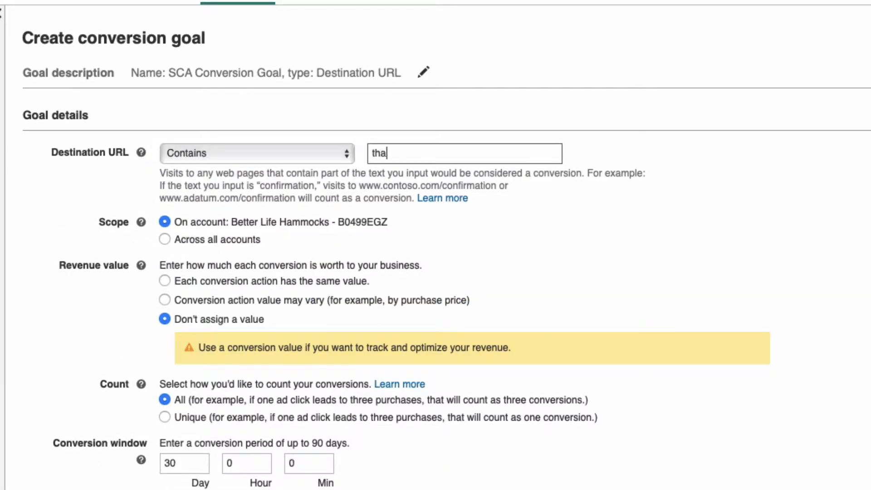
type("nk_you")
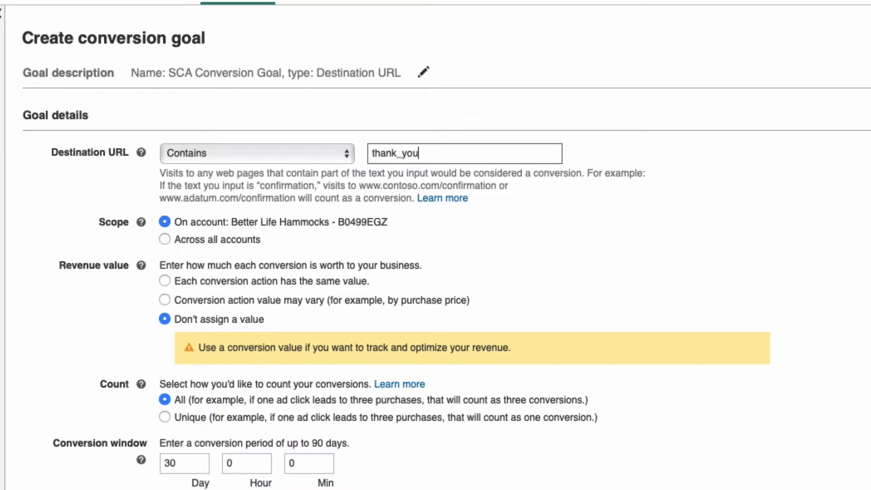
mouse_move(346, 181)
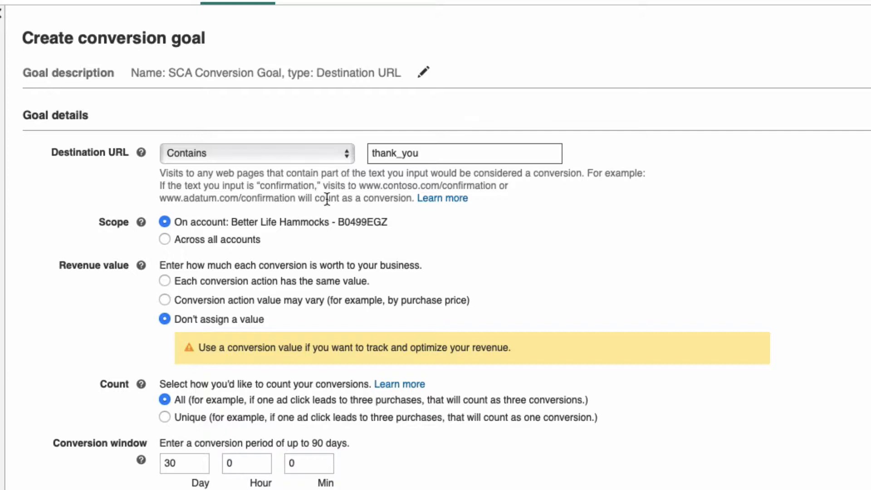
mouse_move(173, 301)
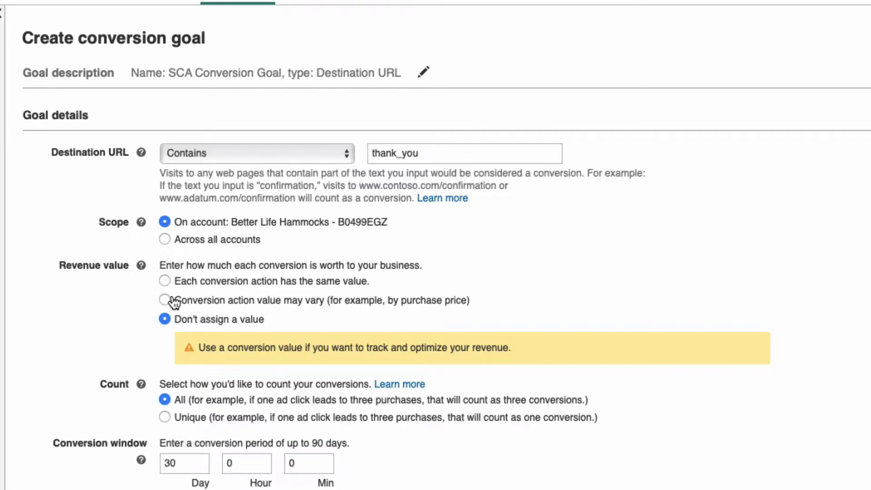
- Choose 'Conversion action value may vary' with a default revenue of 0 USD
left_click(164, 299)
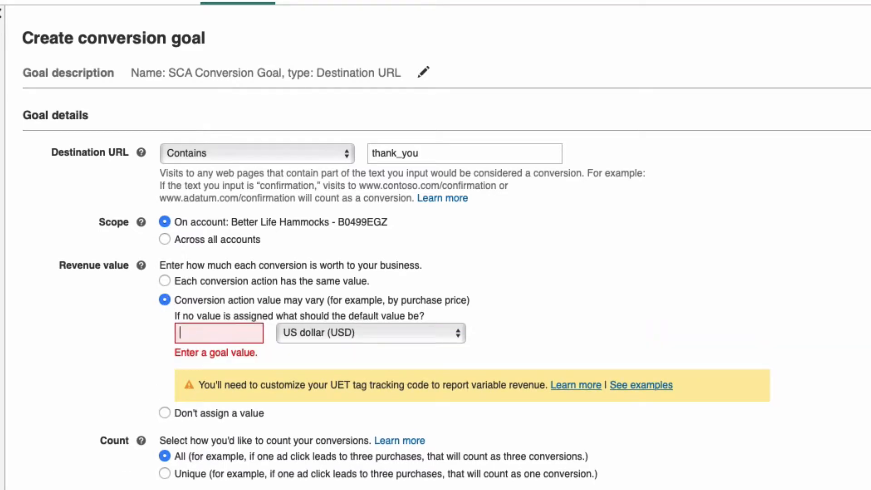
type("0")
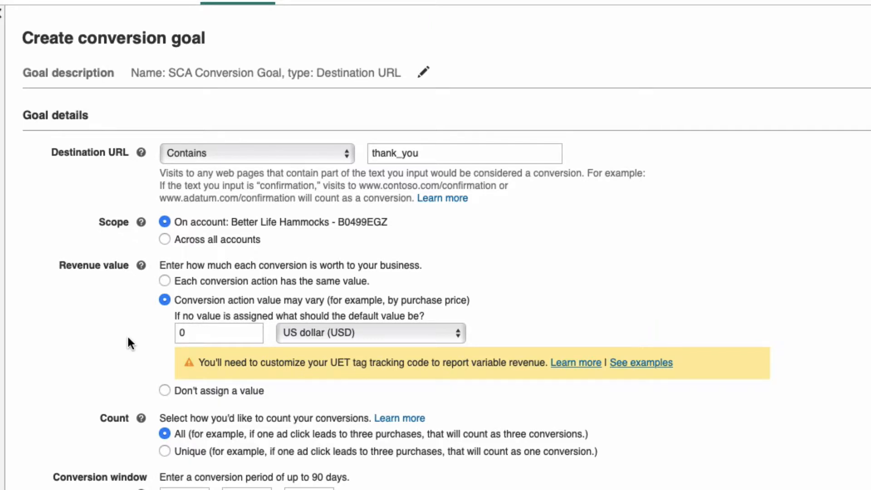
scroll("down", 3)
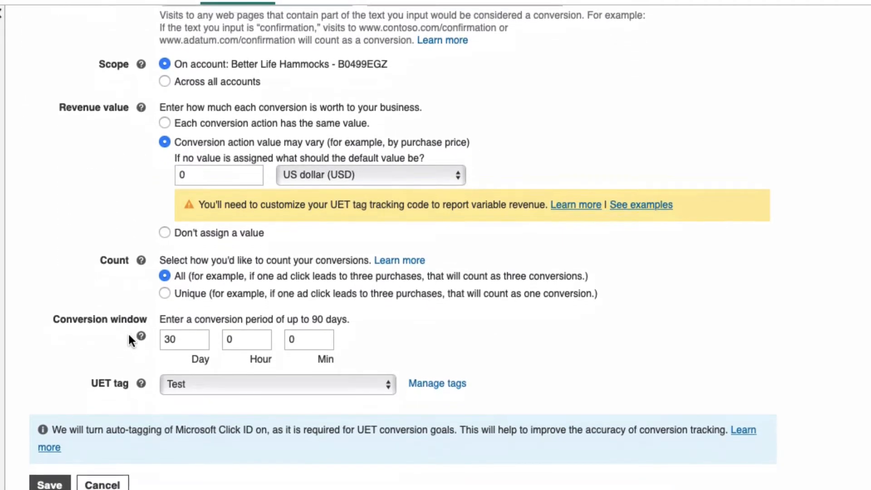
scroll("down", 3)
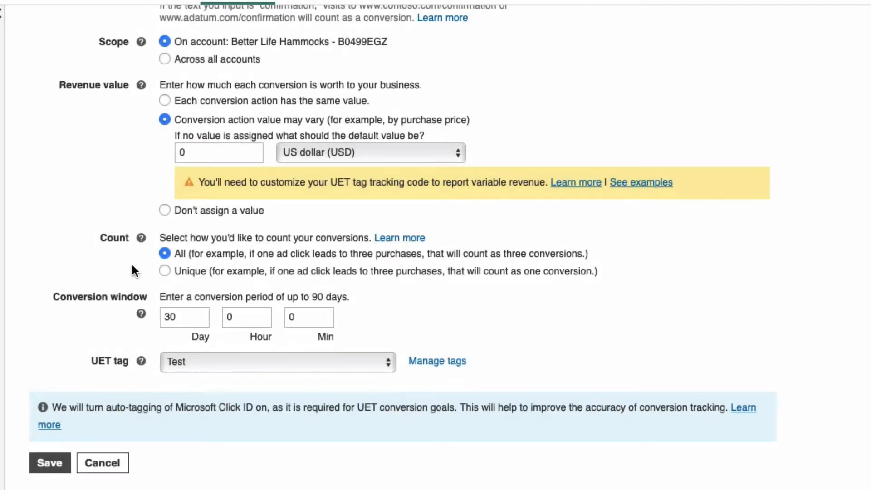
mouse_move(123, 316)
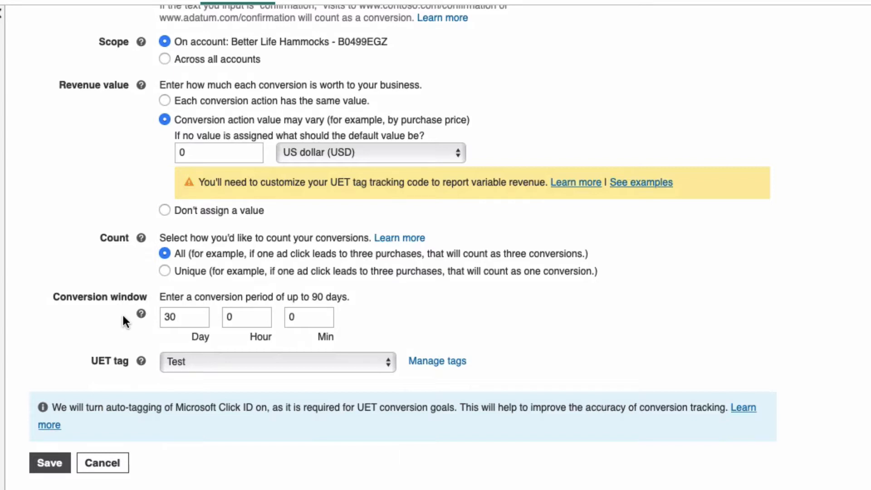
- Select the SCA UET Tag for the goal and save it
left_click(277, 361)
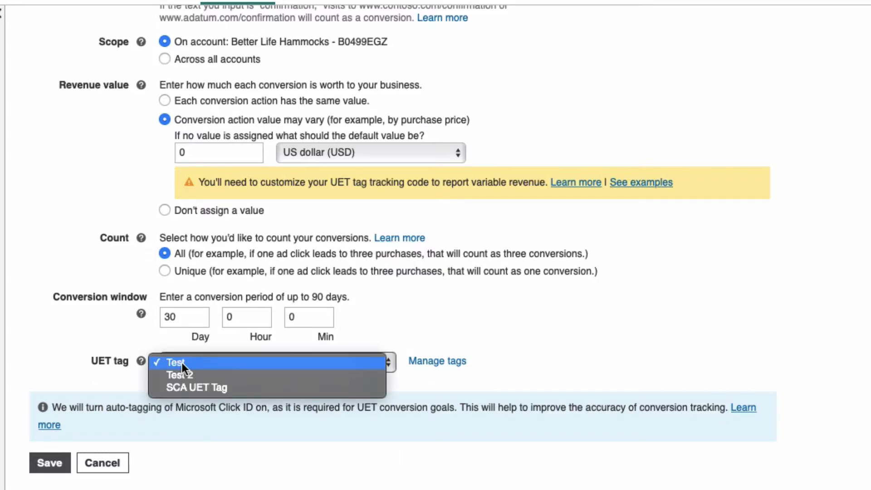
left_click(196, 387)
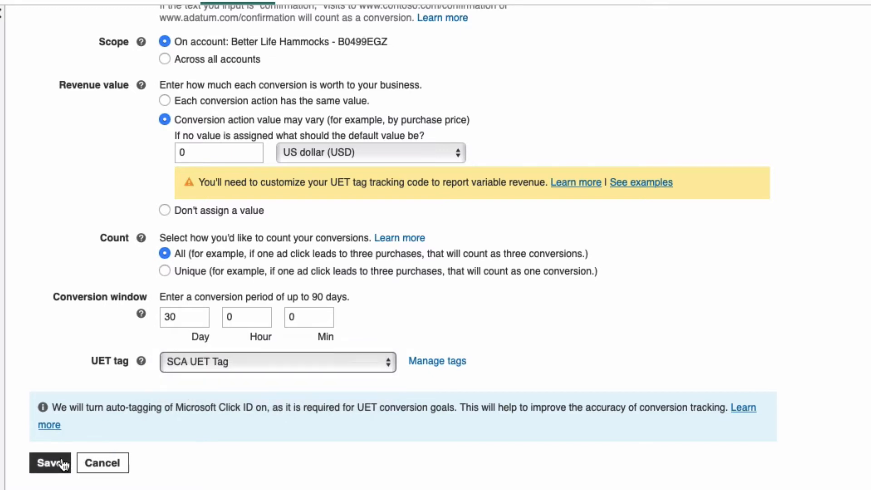
left_click(50, 463)
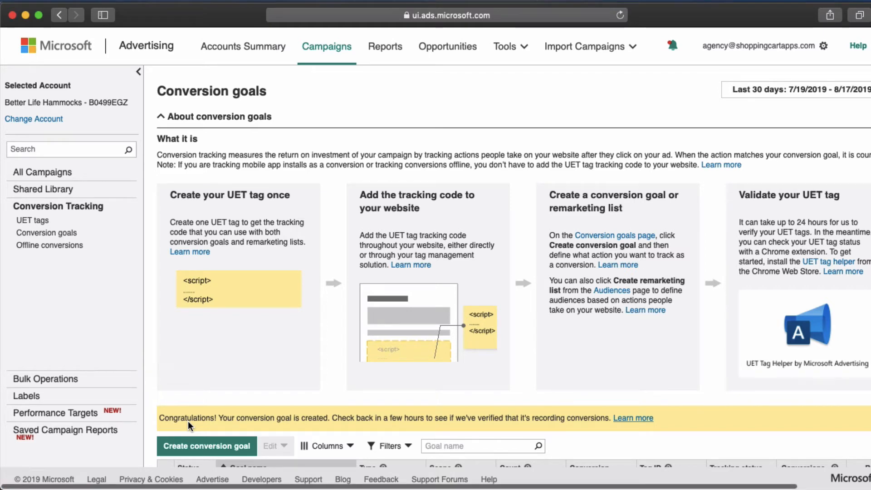
scroll("down", 3)
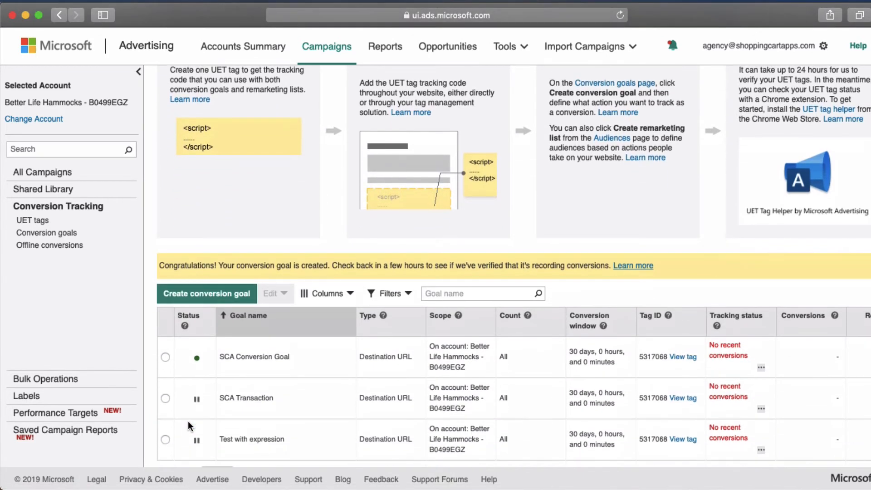
mouse_move(245, 375)
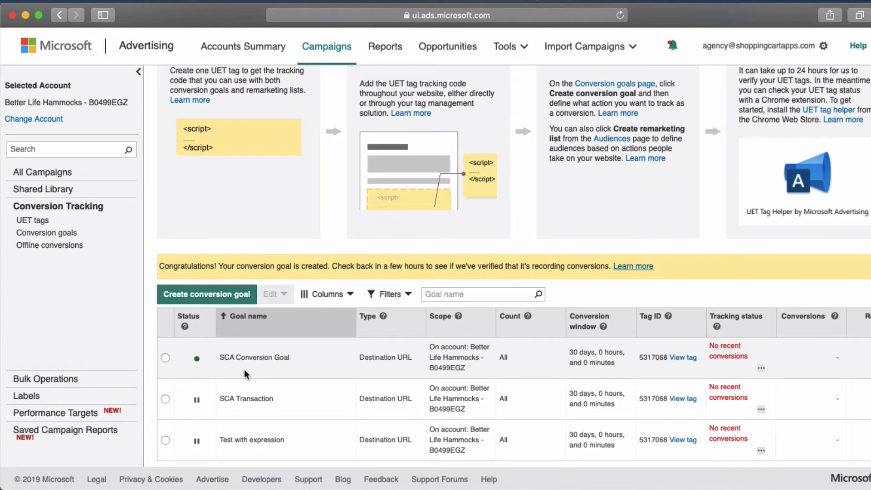